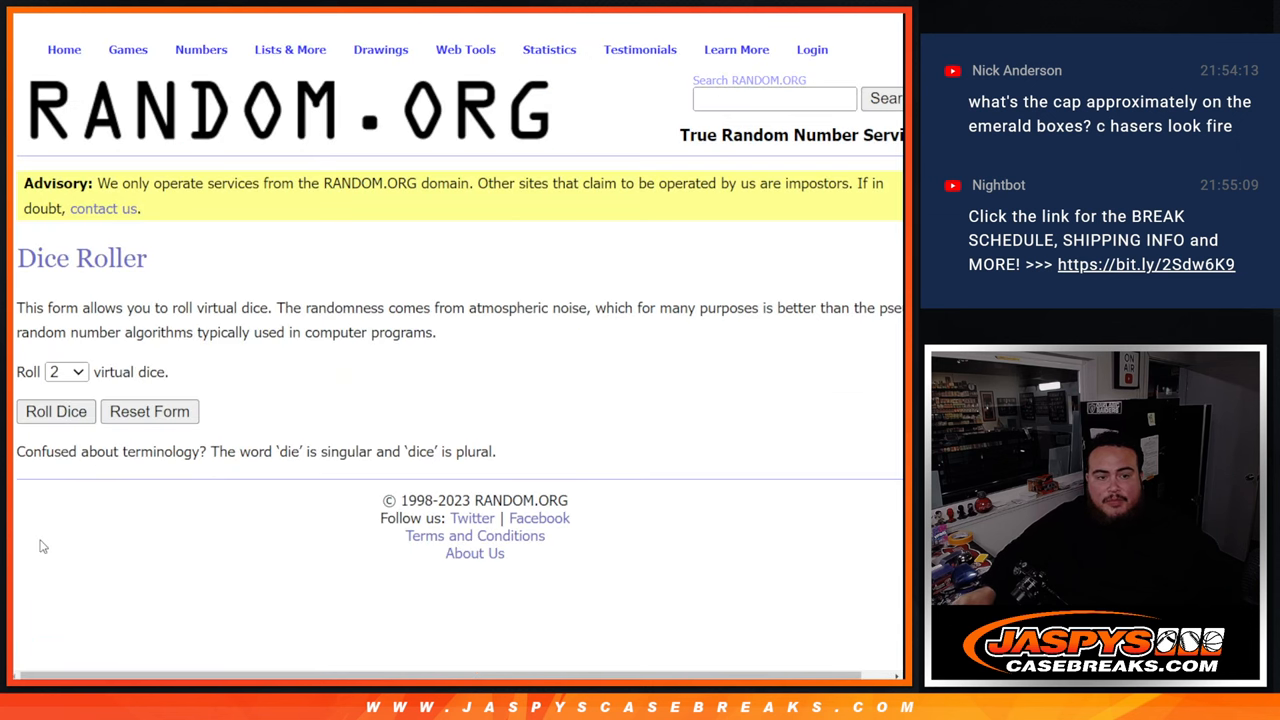
mouse_move(280, 276)
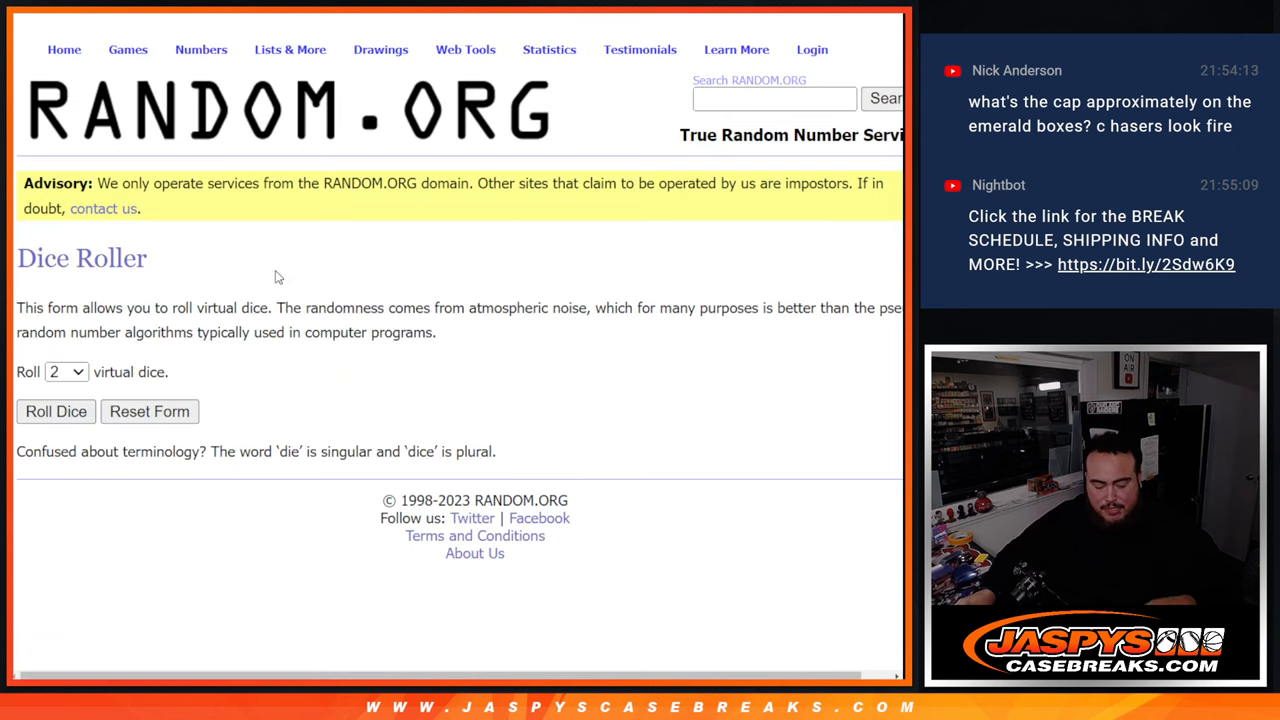
Switch from the dice roller to the List Randomizer holding the participant names.
left_click(56, 412)
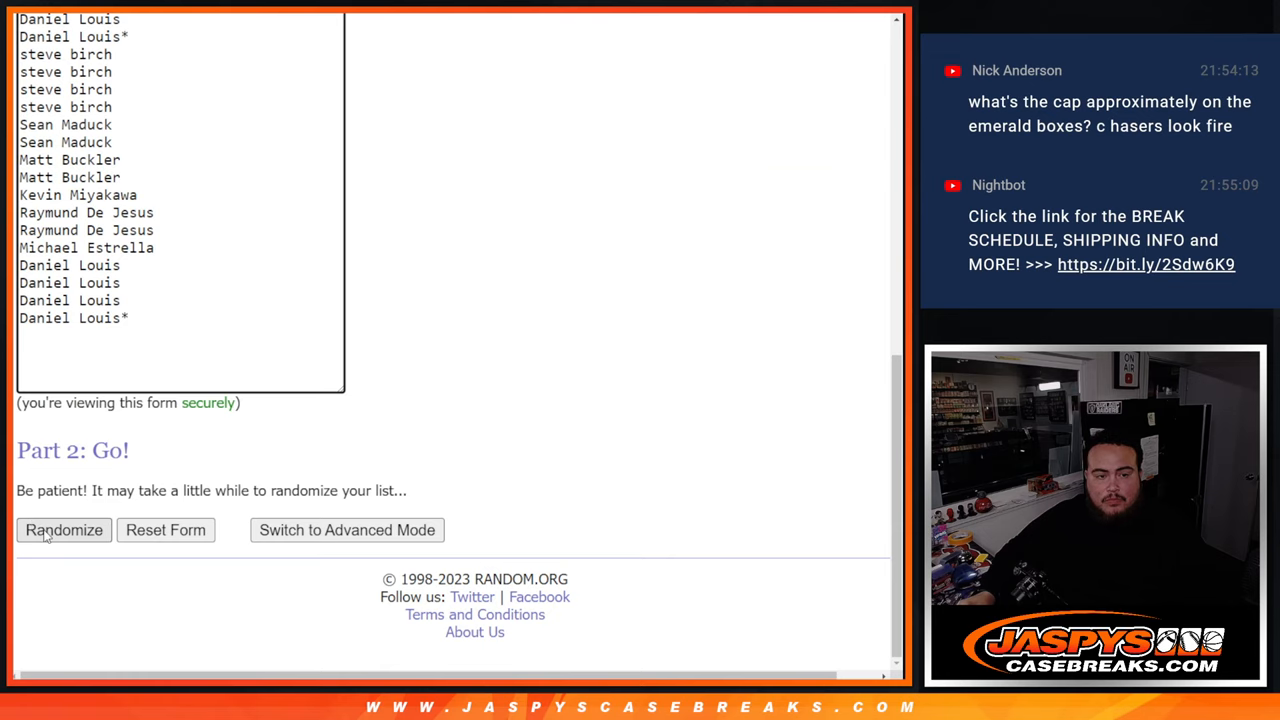
Randomize the 32 participant names, then re-randomize with Again!
left_click(64, 530)
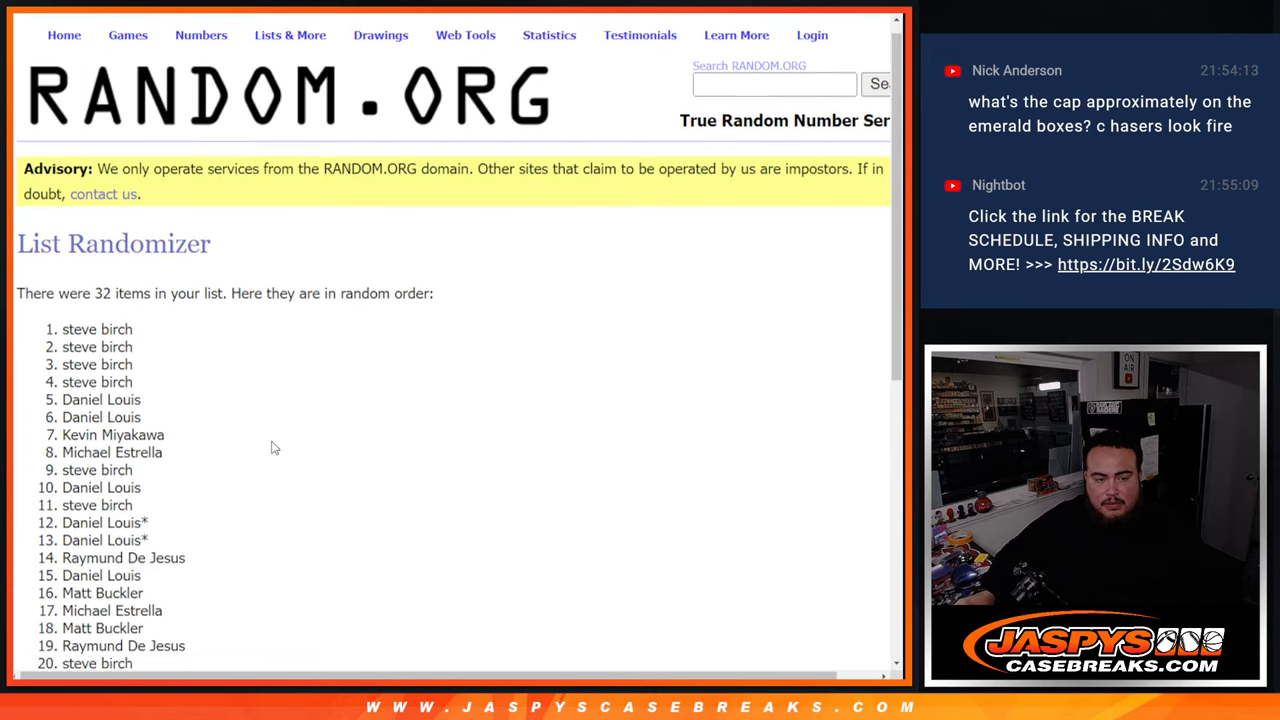
scroll("down", 3)
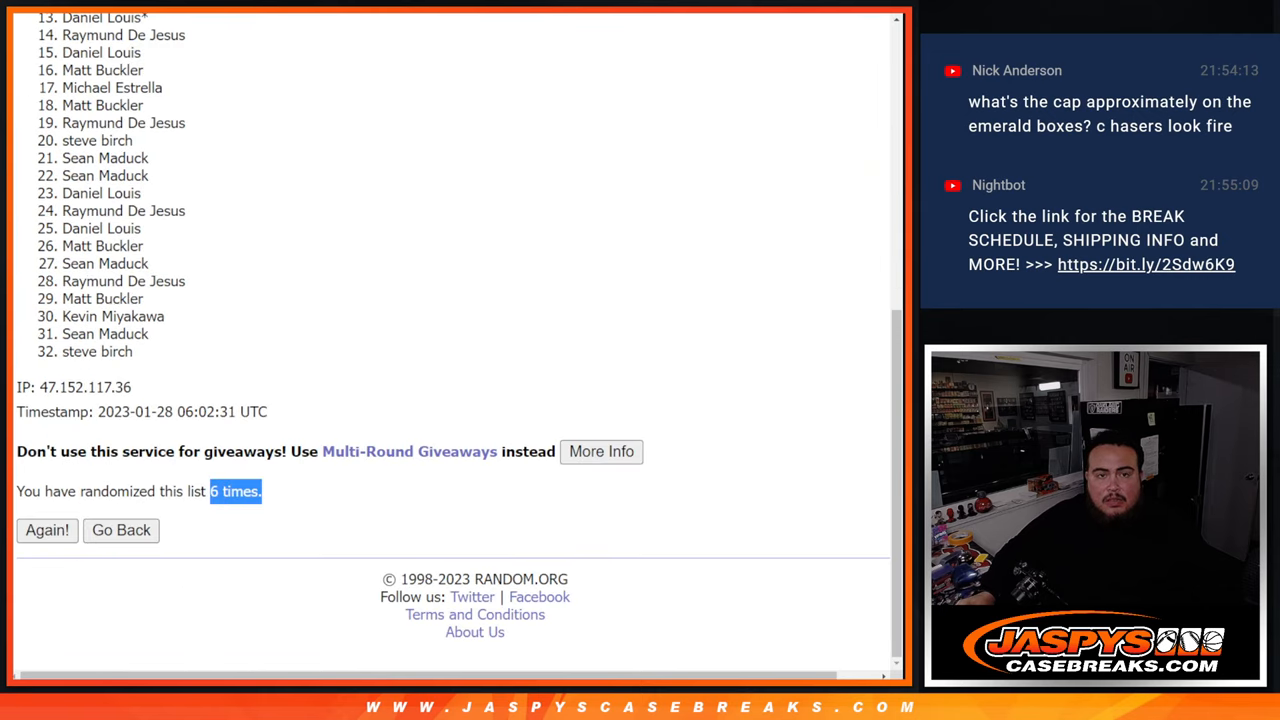
left_click(48, 530)
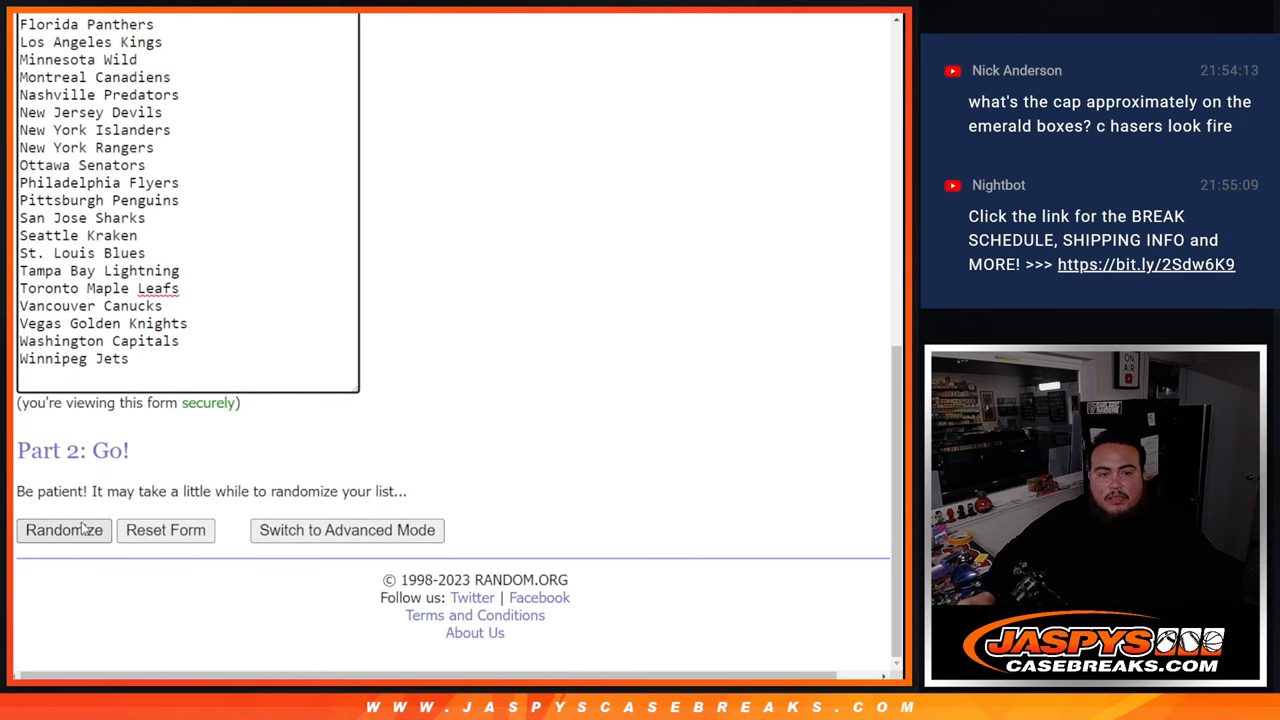
Randomize the 32 hockey teams, then re-randomize with Again!
left_click(64, 530)
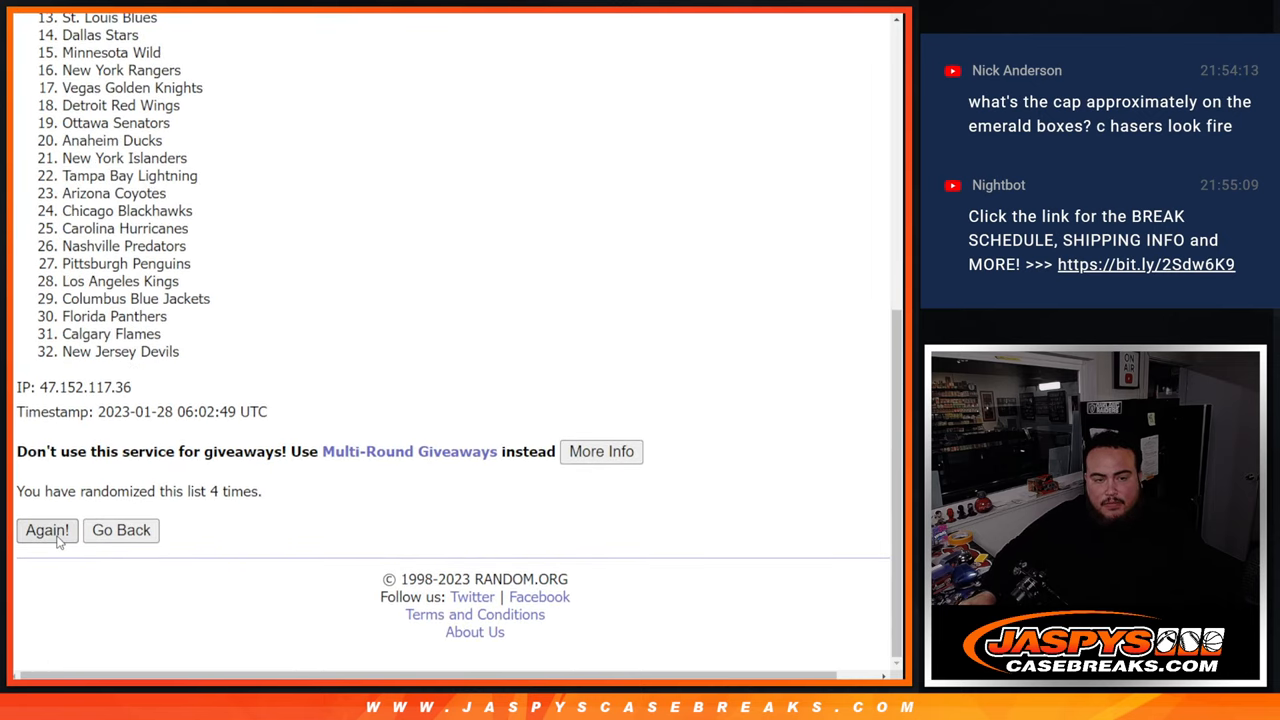
left_click(48, 530)
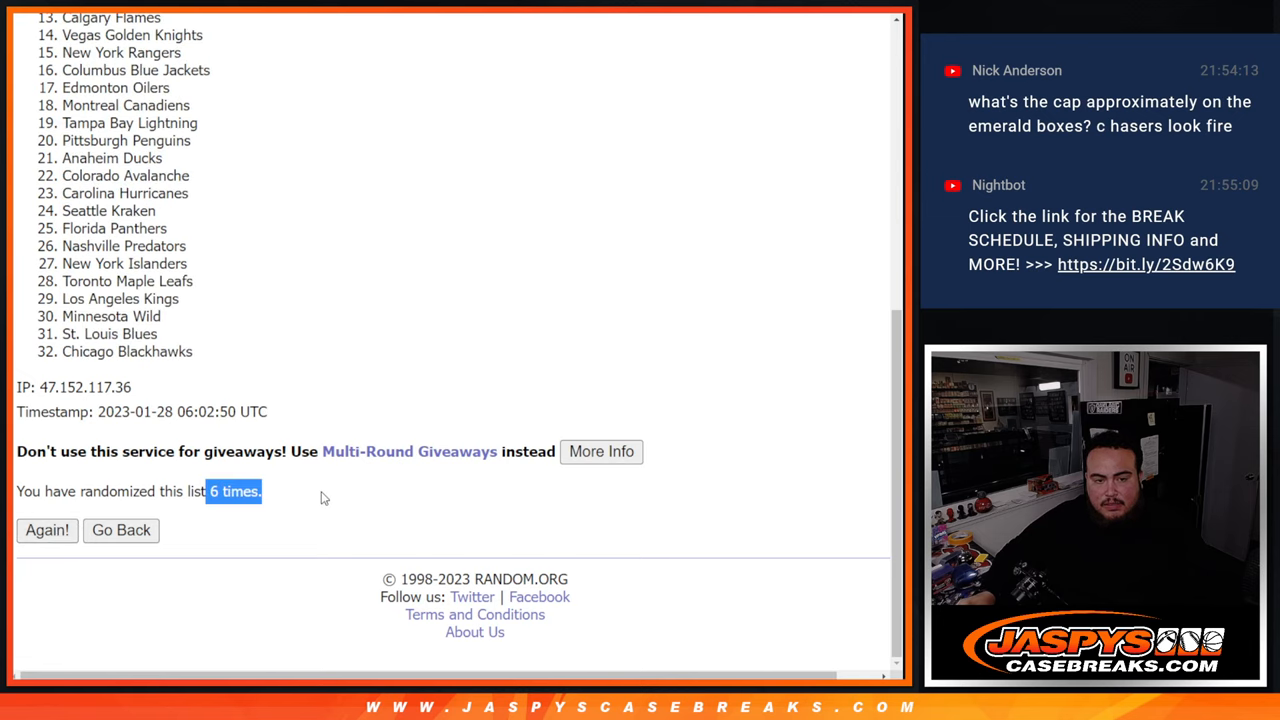
scroll("up", 3)
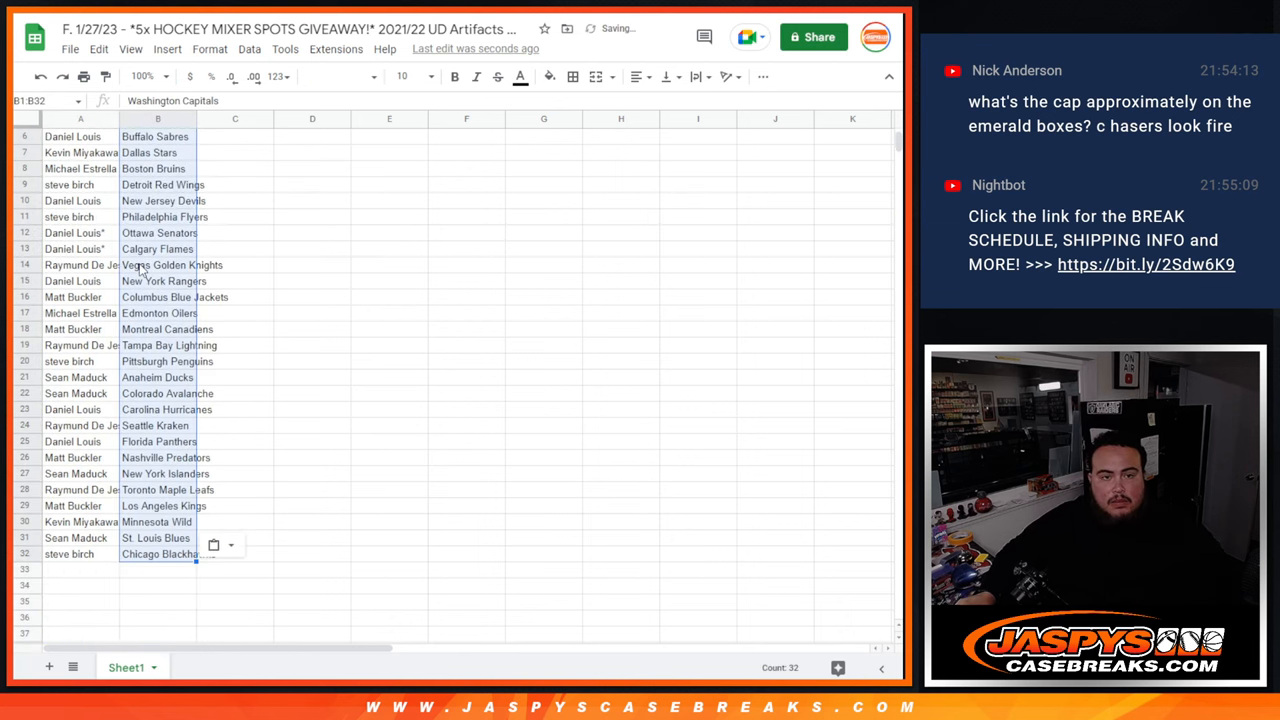
Select all pairs and sort the sheet A to Z by the teams column B.
left_click(402, 76)
type("14")
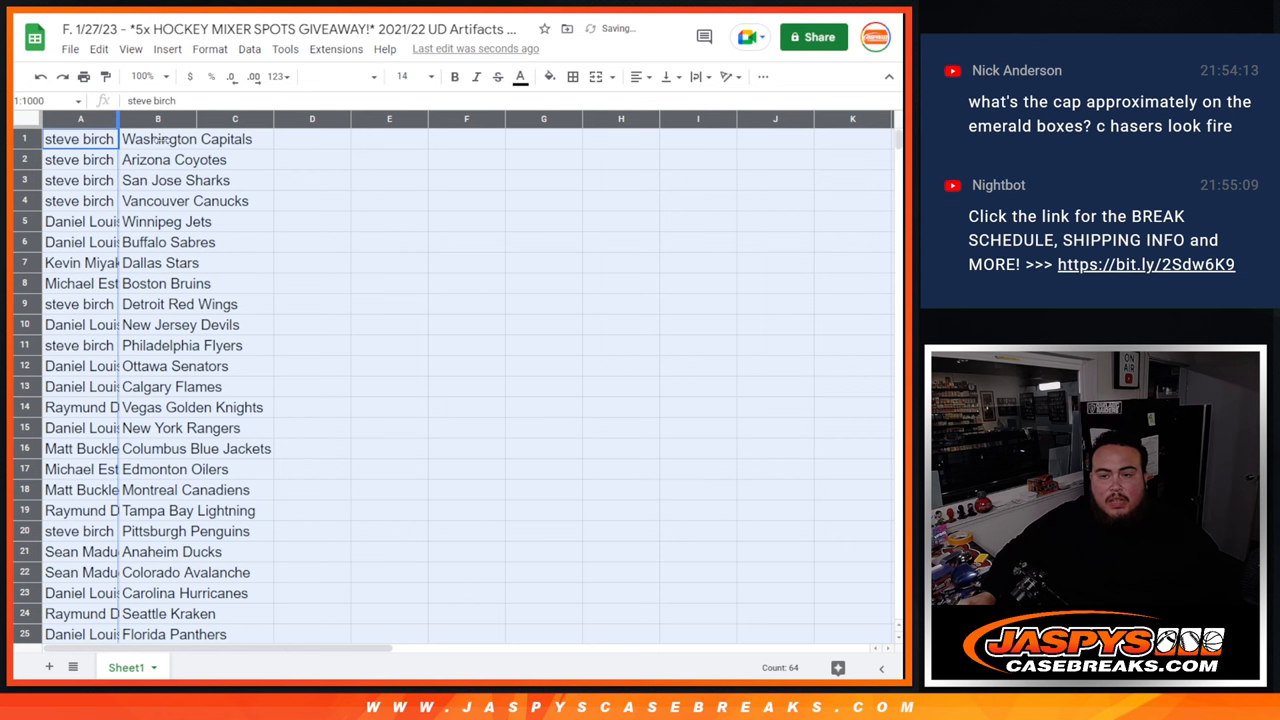
right_click(250, 120)
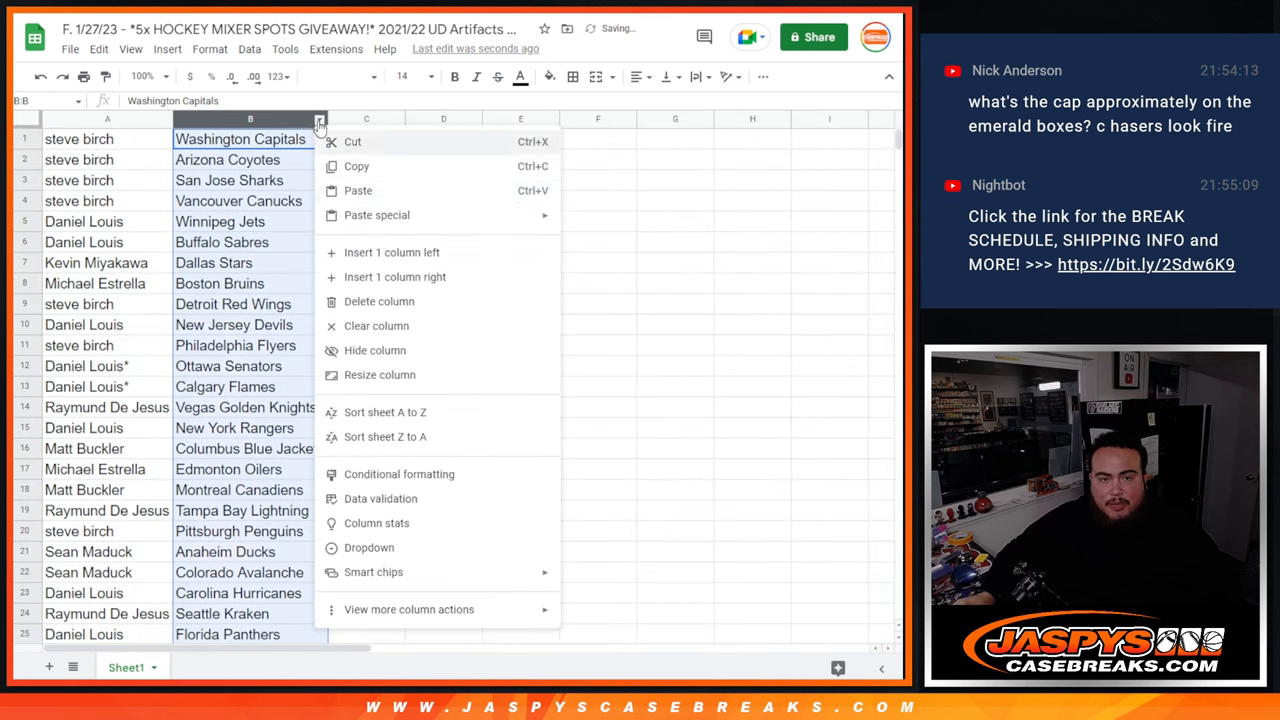
left_click(384, 412)
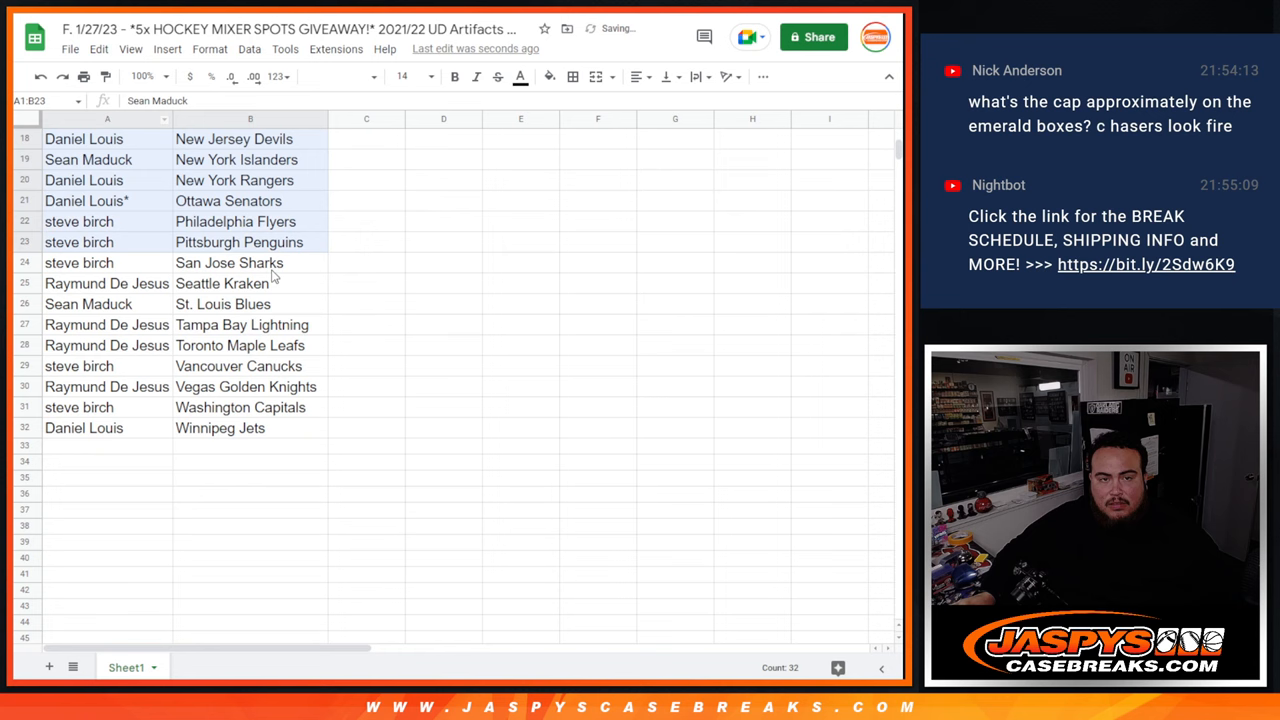
left_click(572, 76)
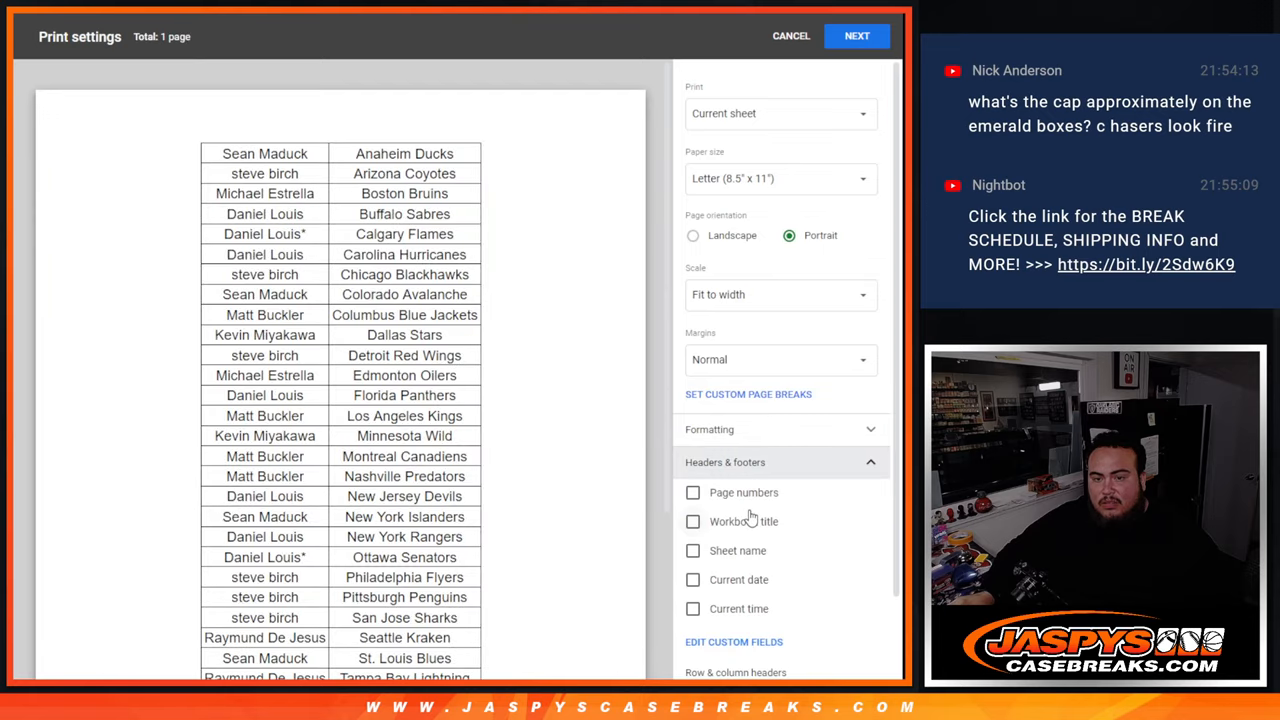
Include the workbook title in the print headers and continue to printing.
left_click(692, 520)
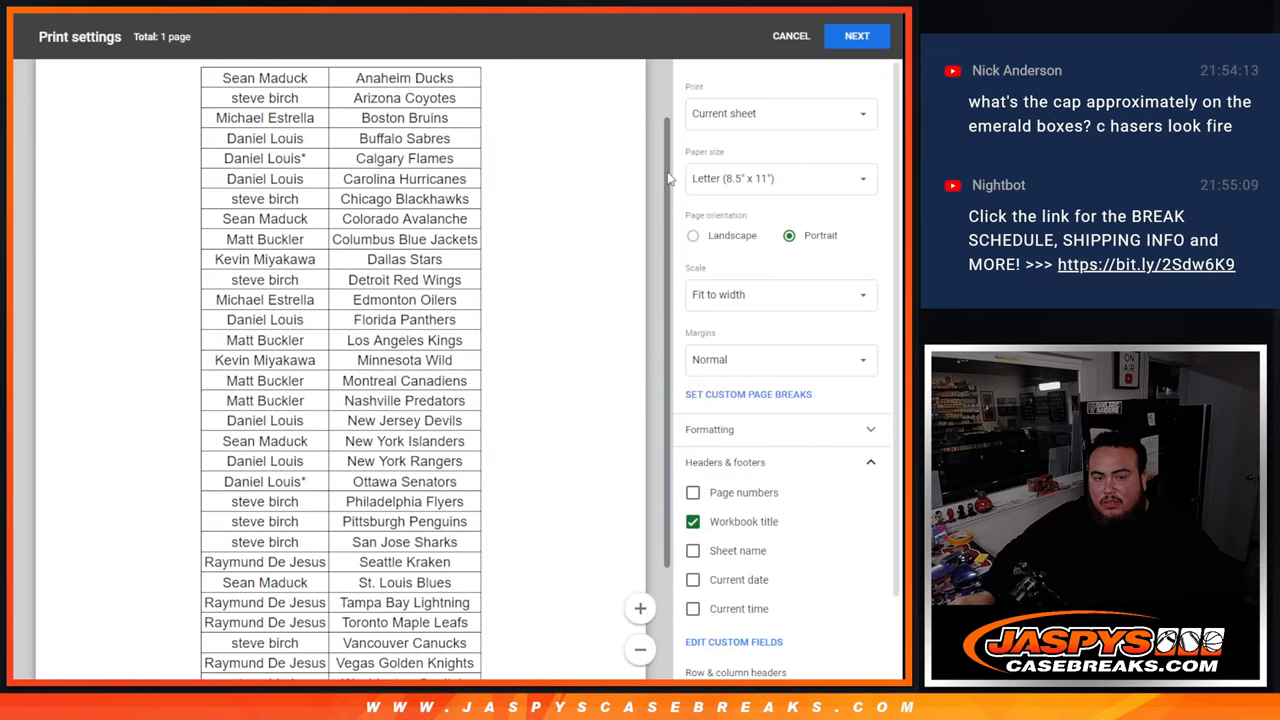
left_click(856, 36)
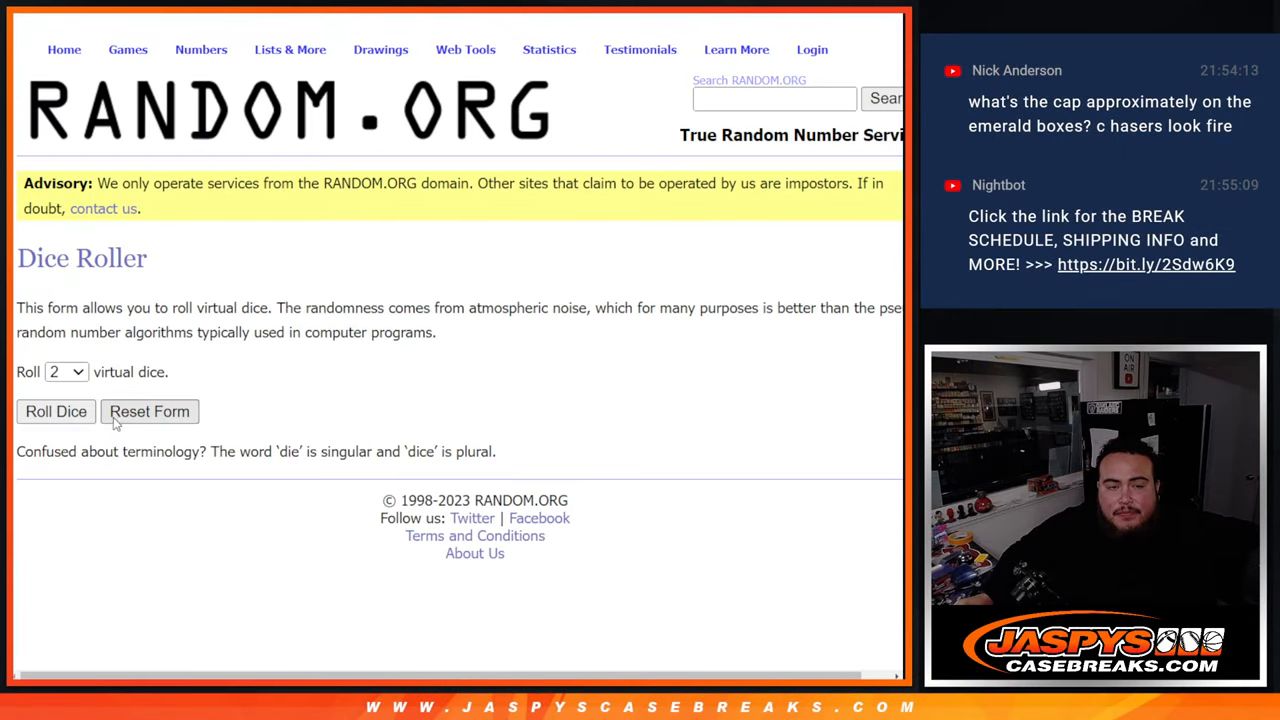
Roll the two dice, getting a one and a three.
left_click(56, 412)
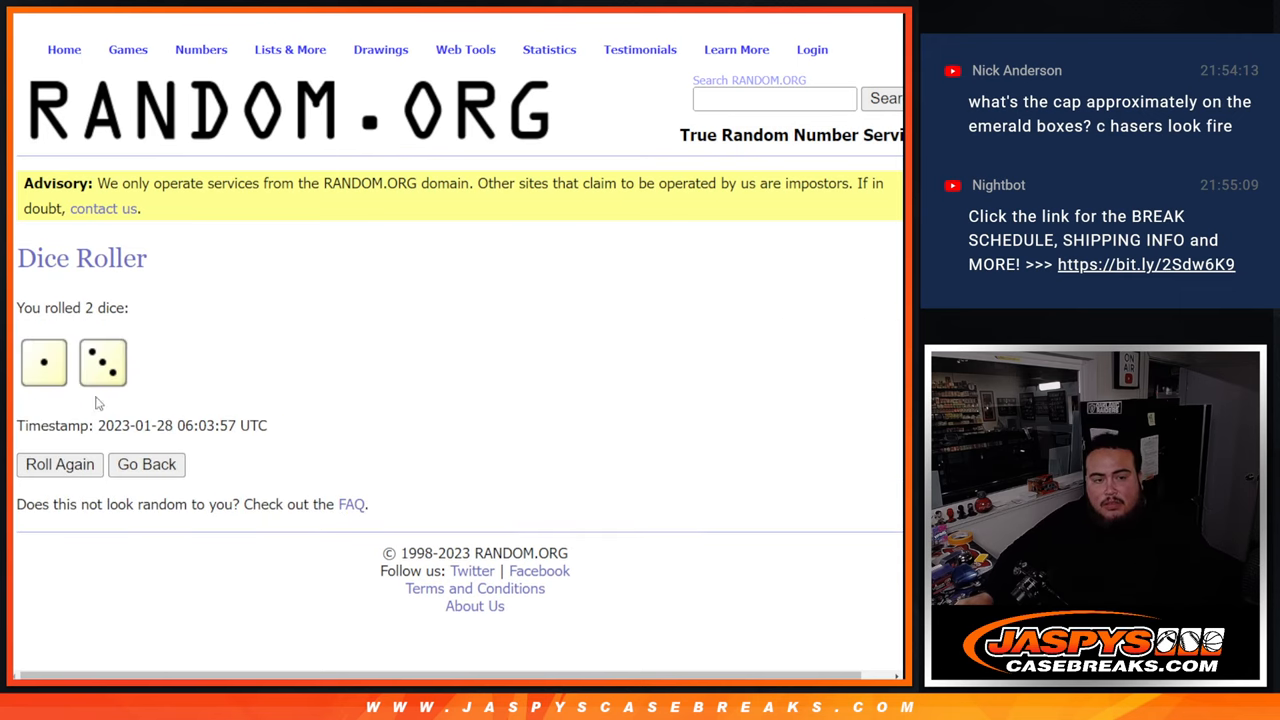
mouse_move(508, 264)
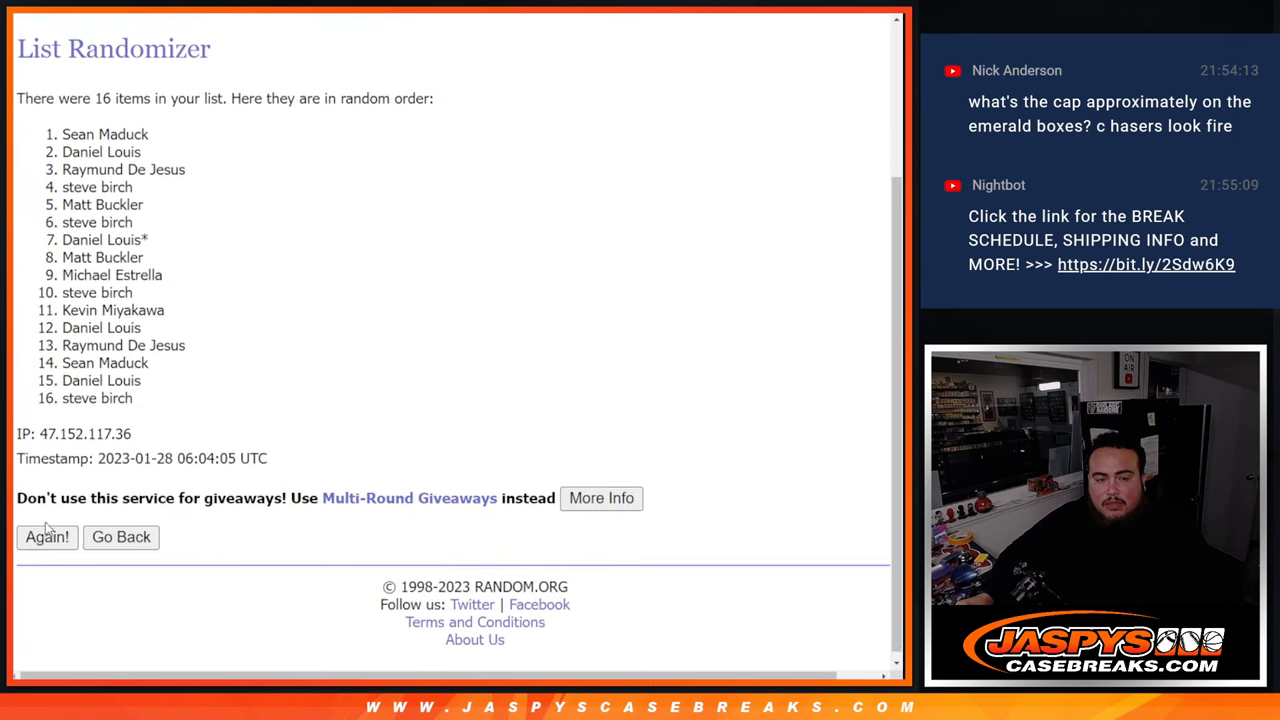
Re-randomize the 16-name list and highlight the top five resulting names.
left_click(46, 536)
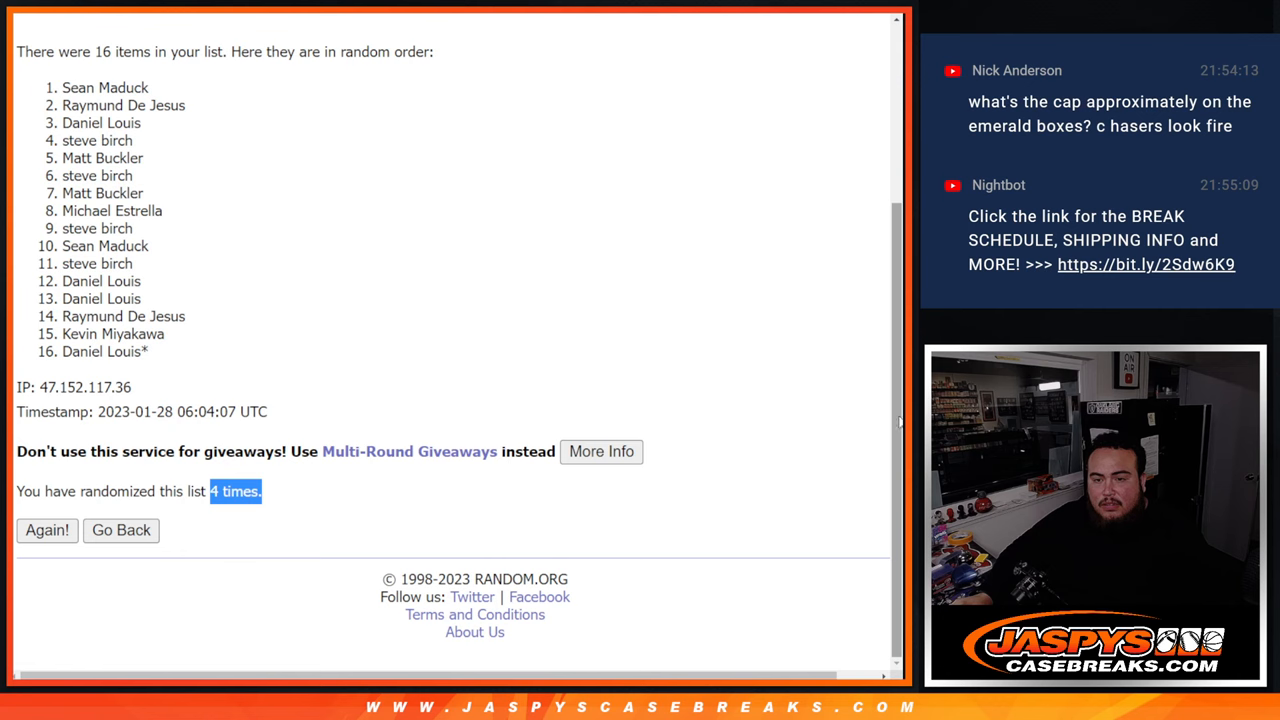
scroll("up", 3)
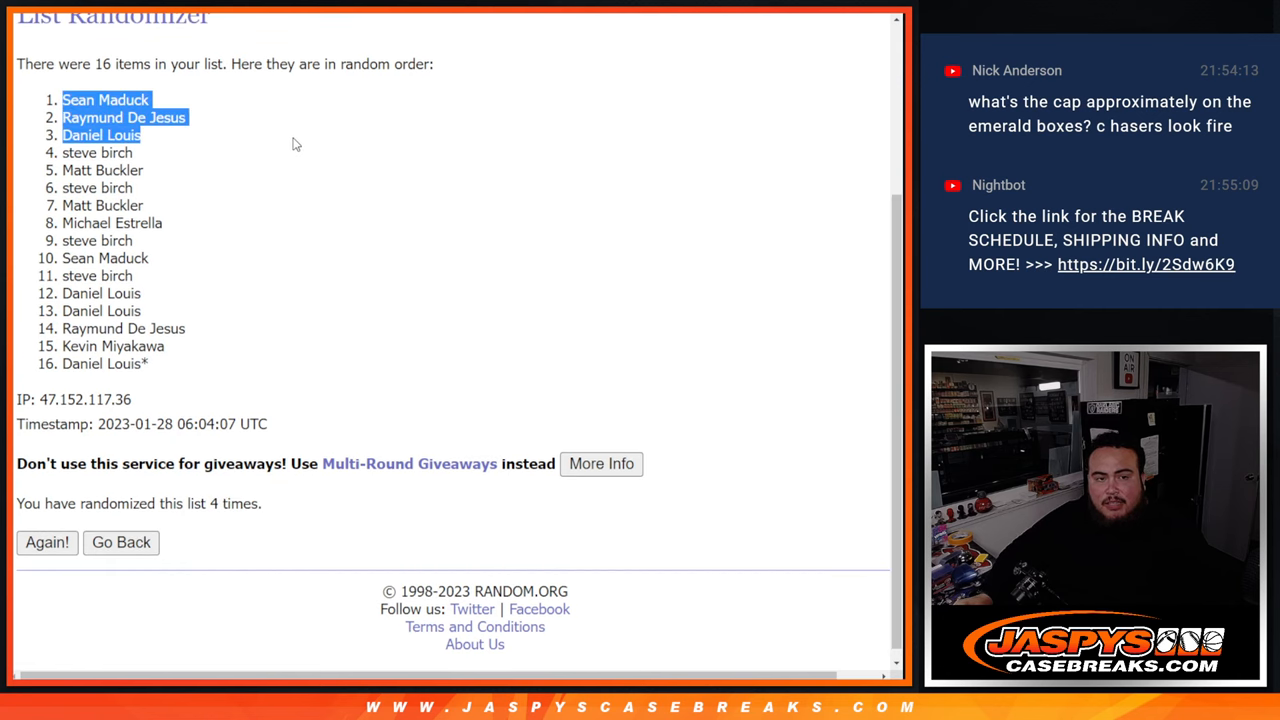
left_click_drag(130, 136, 140, 170)
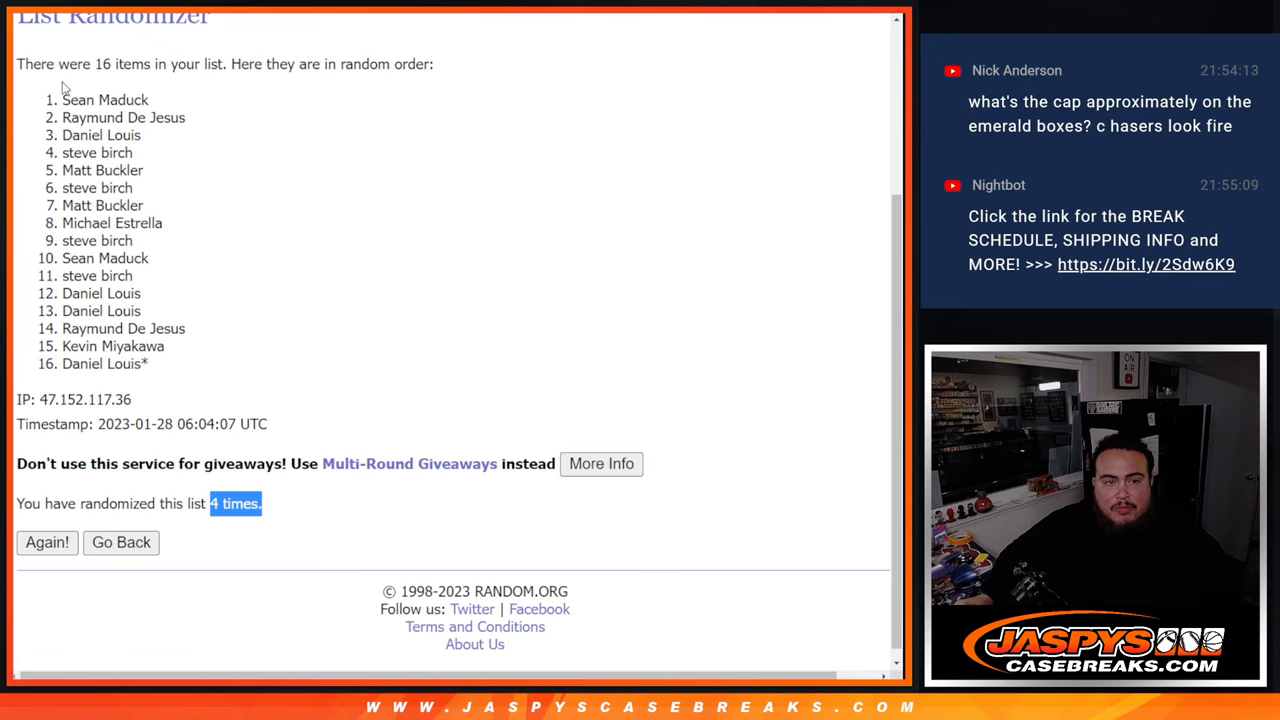
left_click_drag(62, 100, 144, 170)
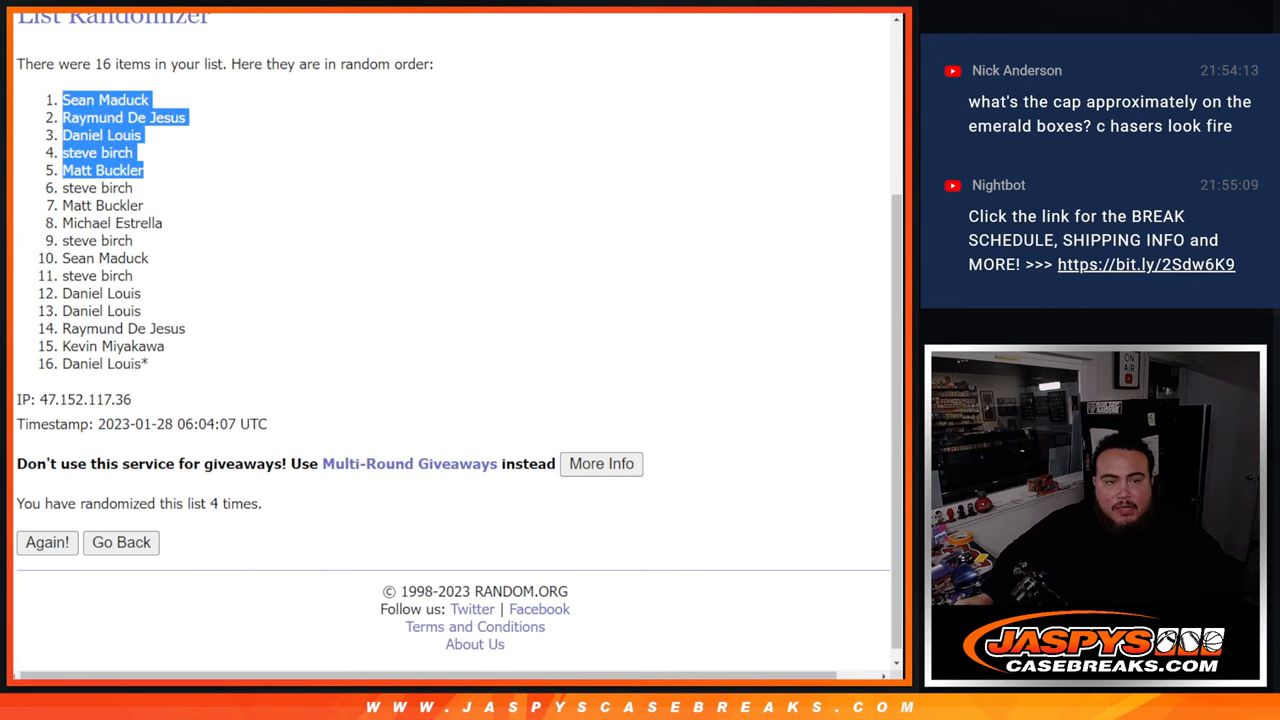